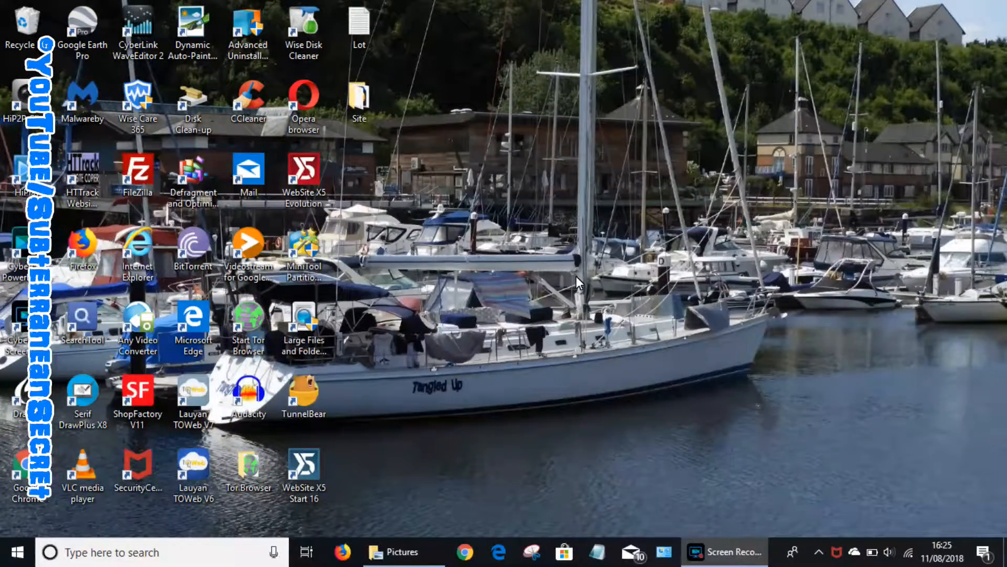
{"action": "mouse_move", "coordinate": [404, 552]}
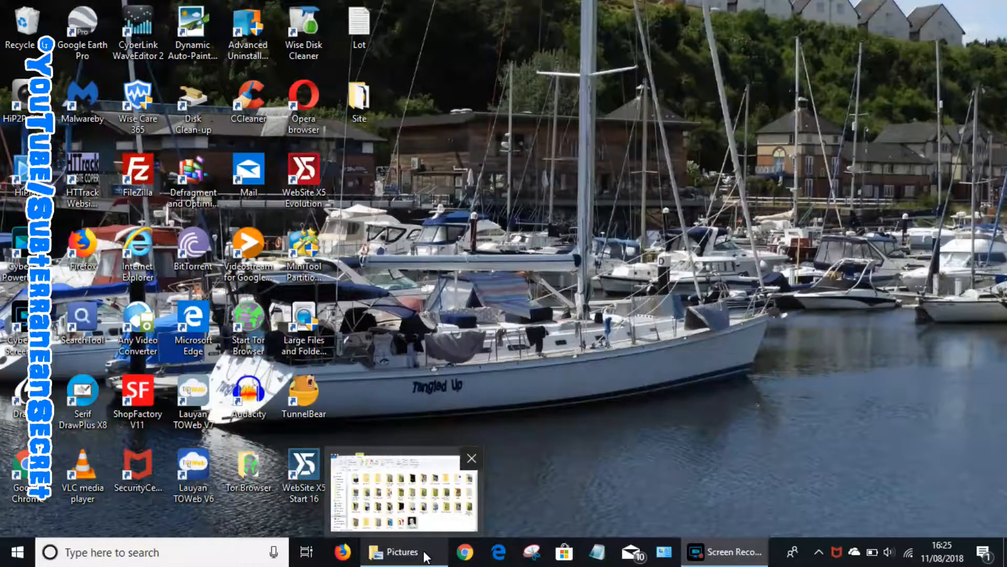
Step: Bring the Pictures folder window to the front from the taskbar
{"action": "left_click", "coordinate": [403, 490]}
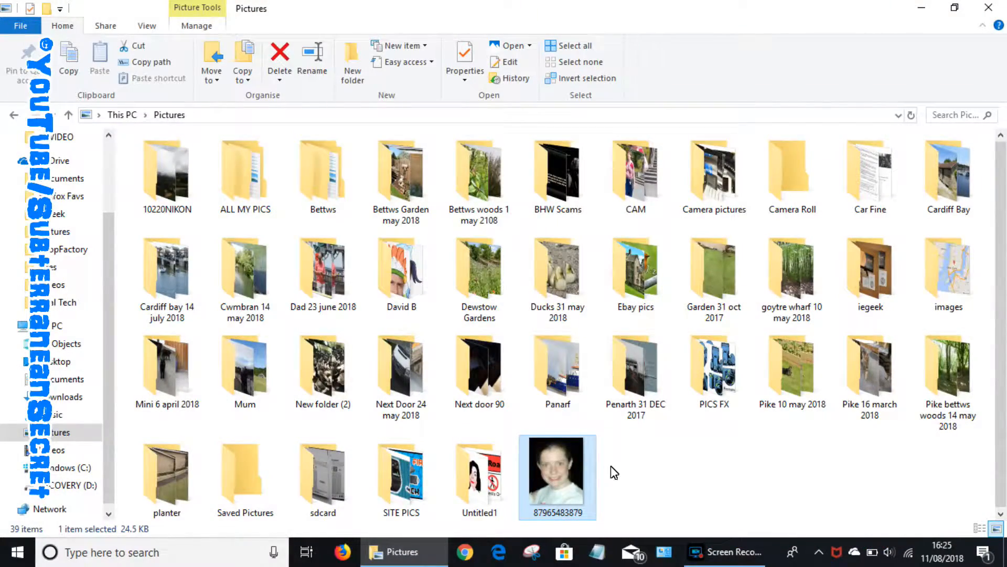
Step: Open the portrait 87965483879.jpg in Microsoft Photos
{"action": "double_click", "coordinate": [557, 475]}
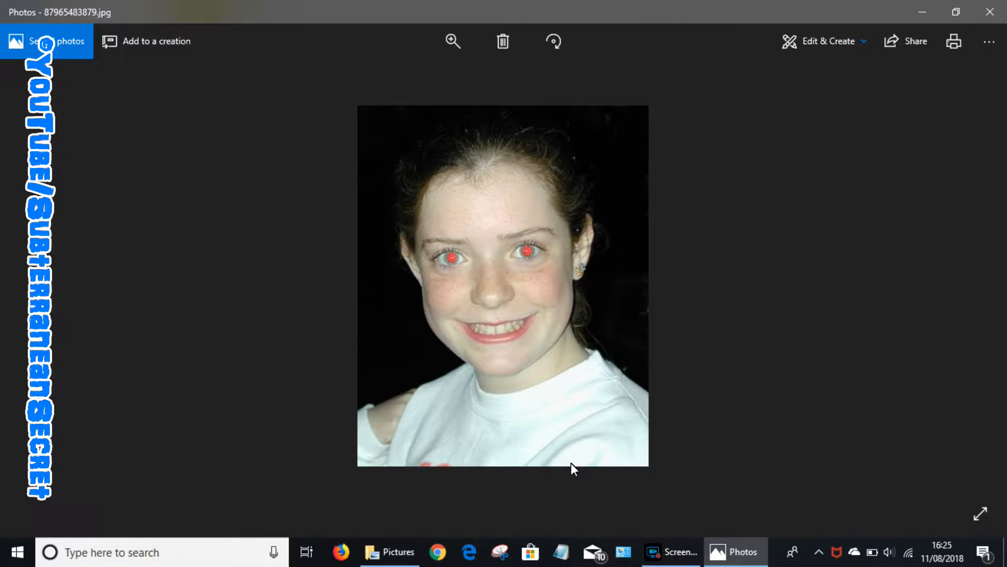
{"action": "mouse_move", "coordinate": [796, 132]}
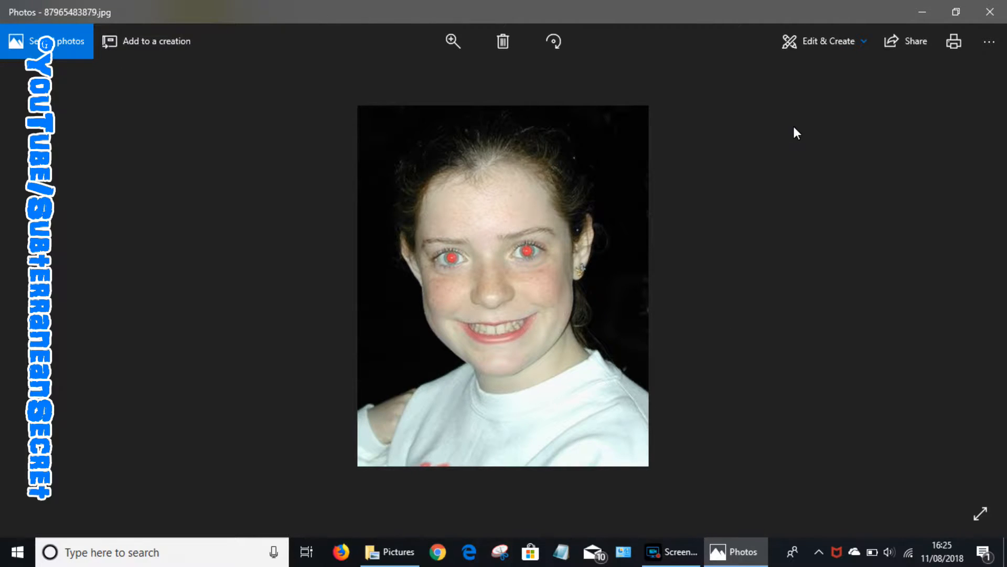
{"action": "mouse_move", "coordinate": [830, 41]}
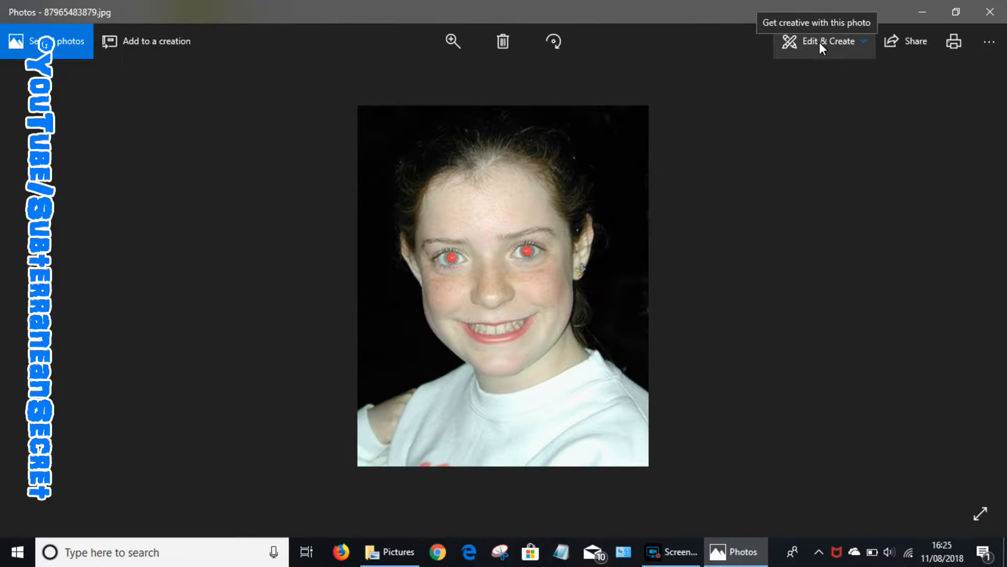
Step: Enter Edit mode via Edit & Create and show the Adjust tools down to Red eye
{"action": "left_click", "coordinate": [829, 41]}
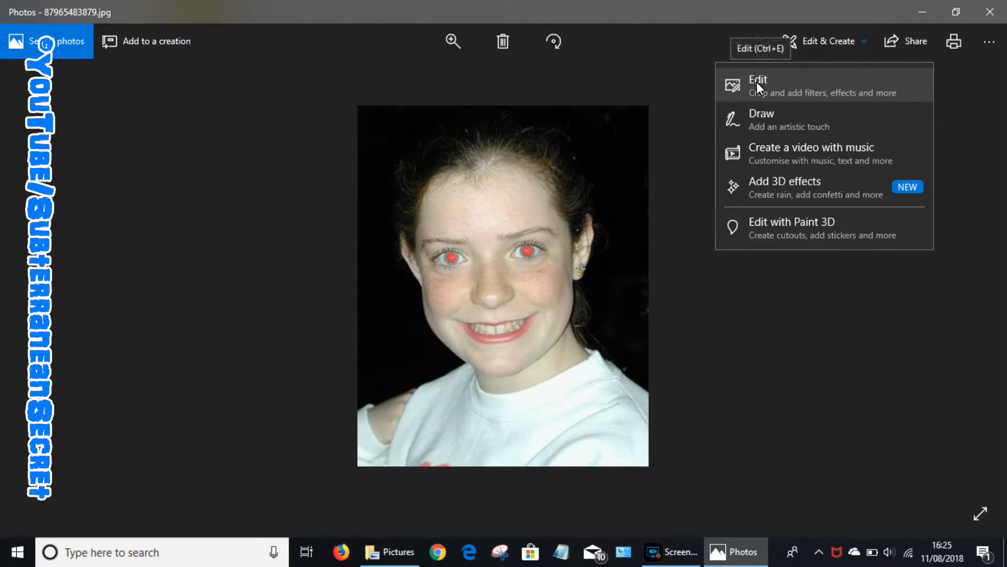
{"action": "left_click", "coordinate": [759, 84]}
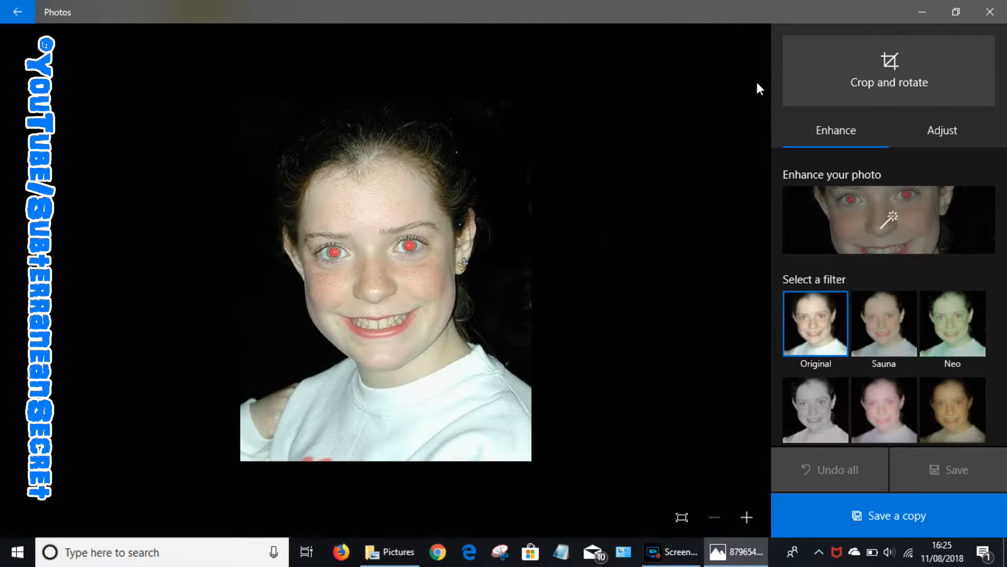
{"action": "left_click", "coordinate": [942, 129]}
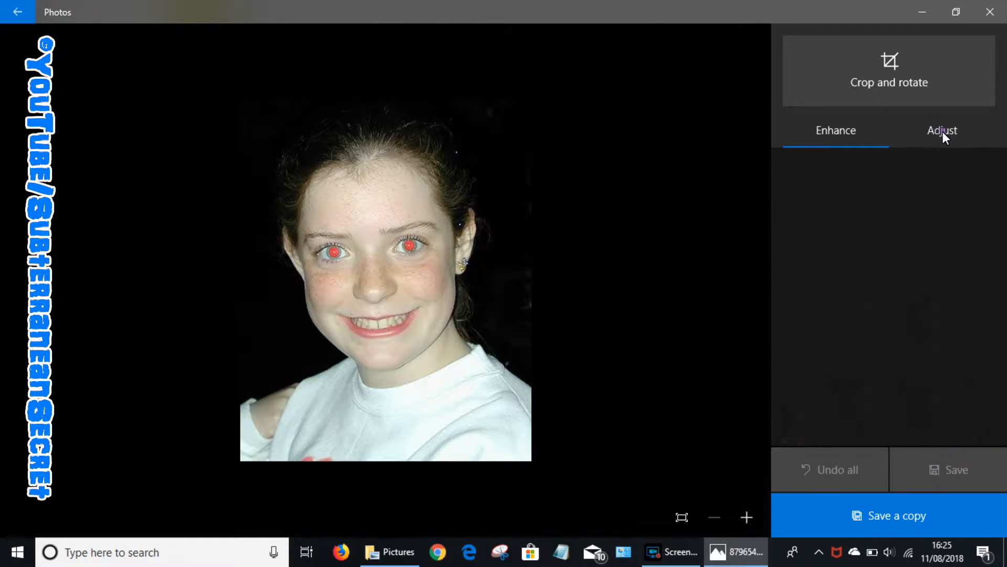
{"action": "left_click", "coordinate": [942, 129]}
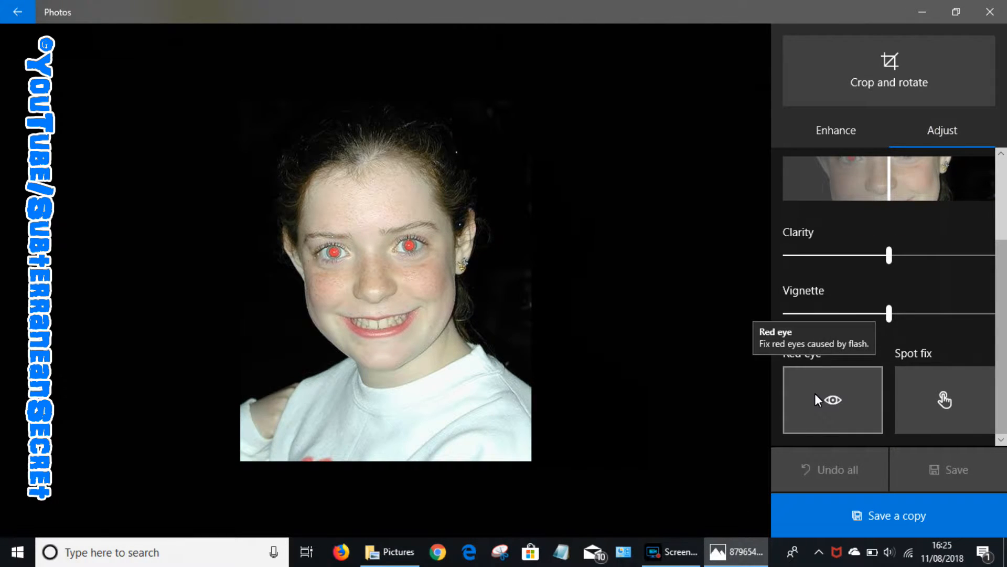
Step: Enable the Red eye tool and correct the red glow in the girl's eyes
{"action": "left_click", "coordinate": [833, 400]}
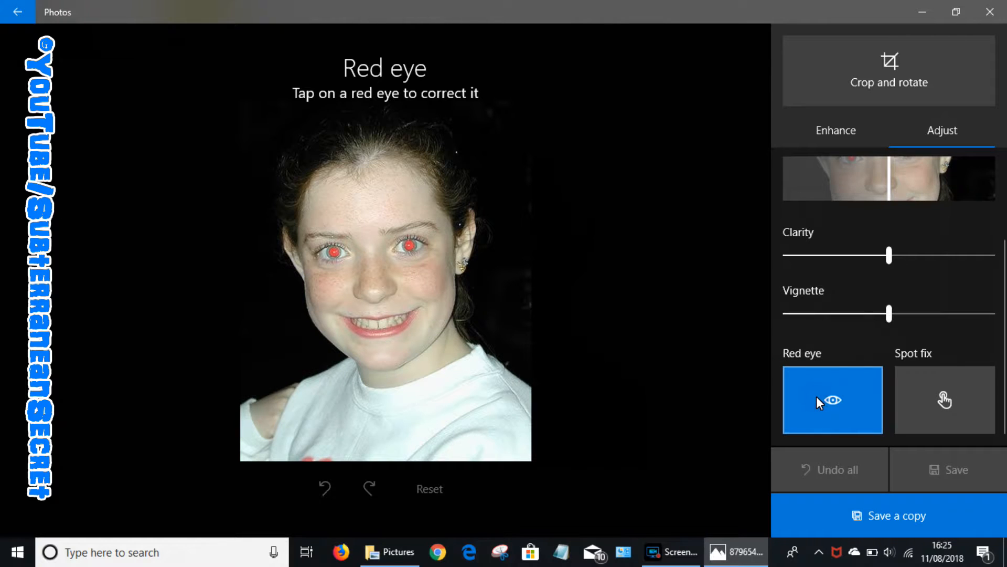
{"action": "left_click", "coordinate": [332, 226]}
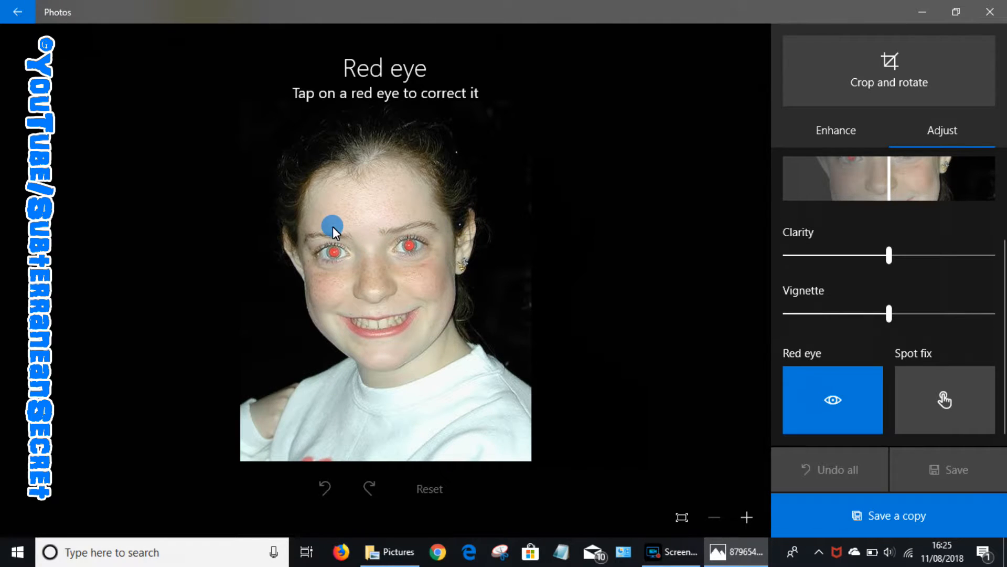
{"action": "mouse_move", "coordinate": [356, 247]}
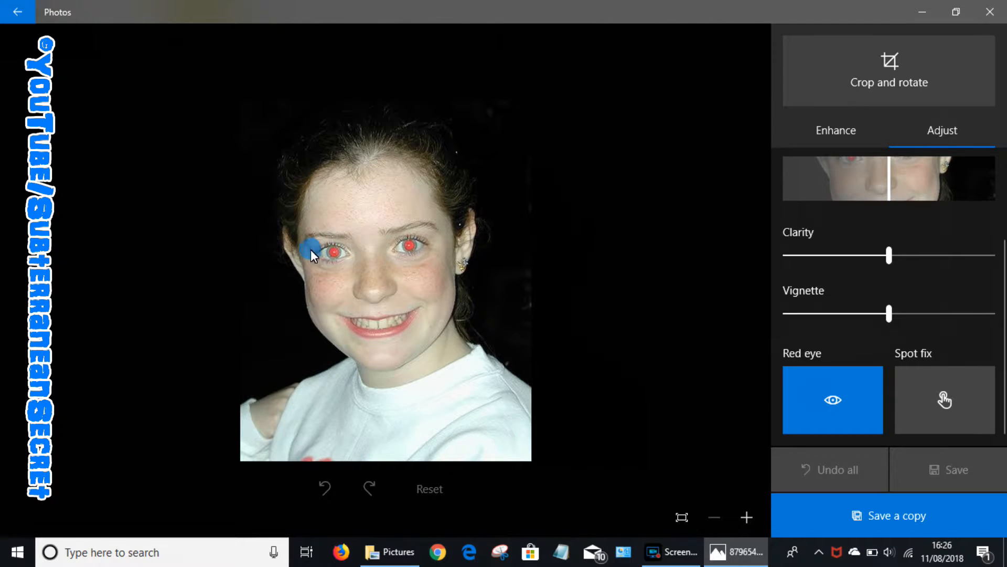
{"action": "left_click", "coordinate": [332, 252]}
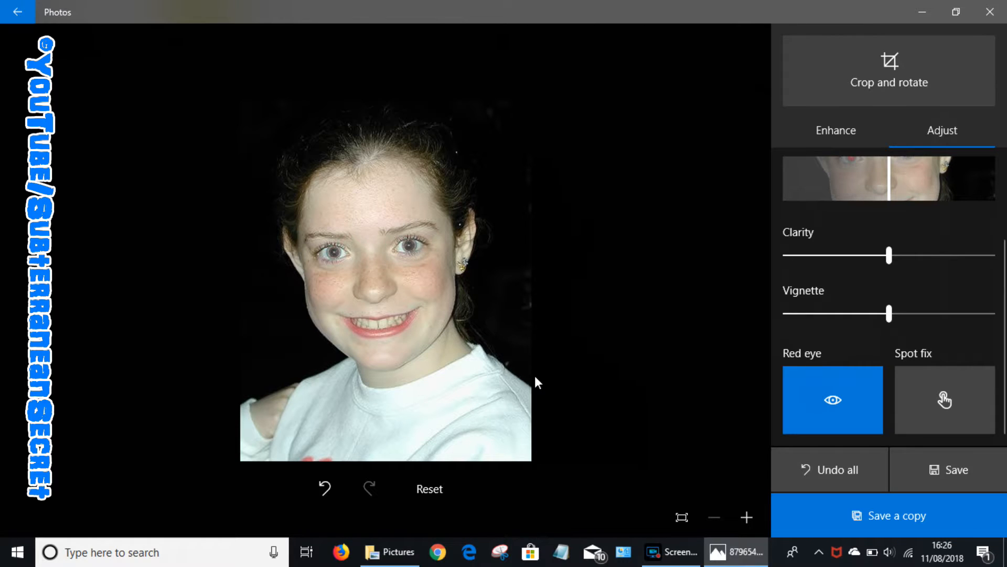
{"action": "mouse_move", "coordinate": [563, 435]}
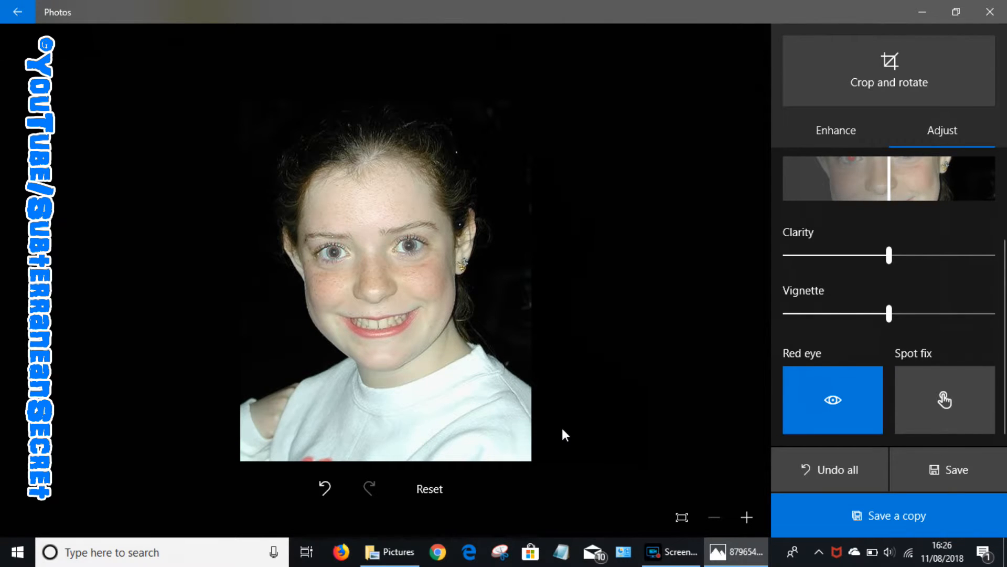
{"action": "mouse_move", "coordinate": [957, 470]}
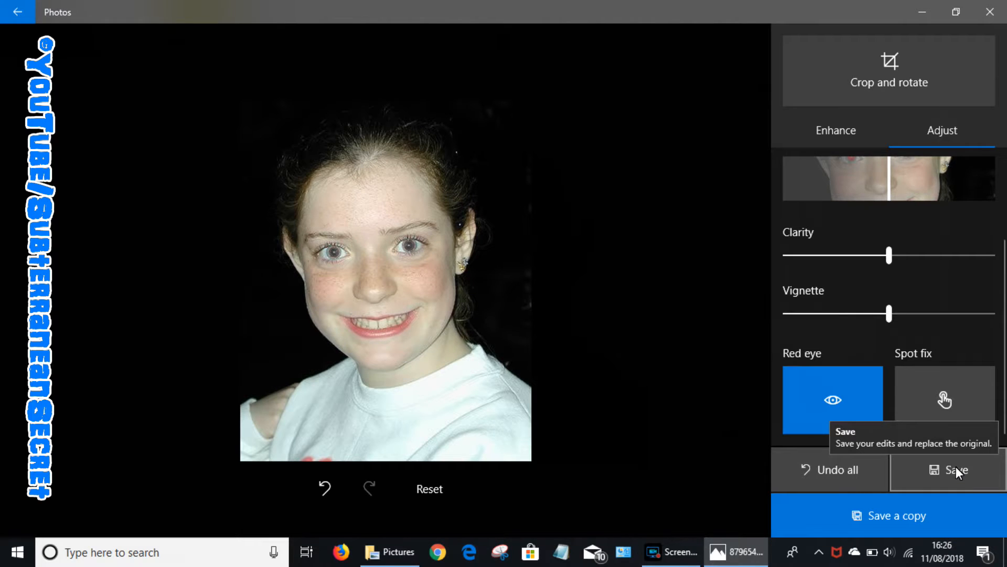
{"action": "left_click", "coordinate": [889, 515]}
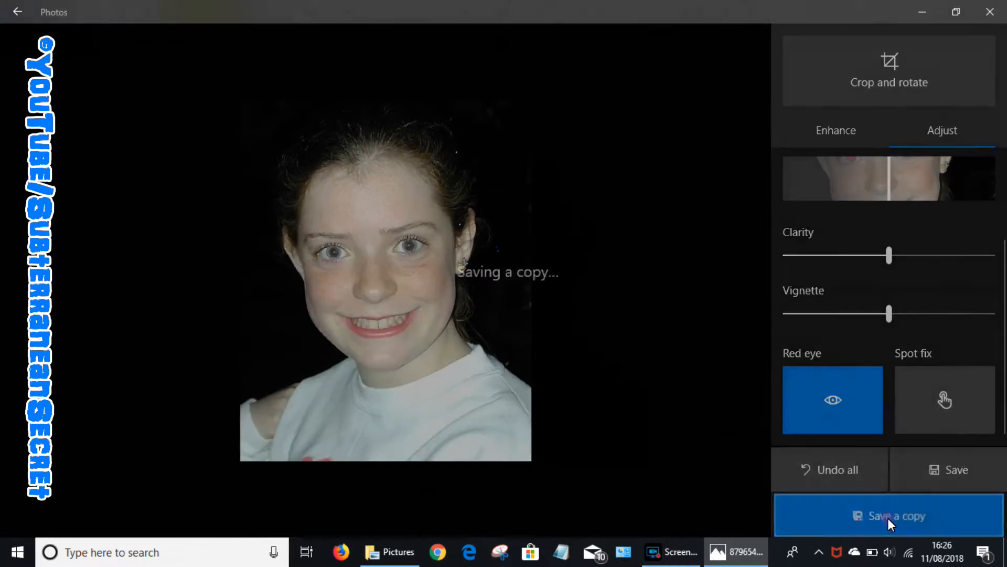
{"action": "left_click", "coordinate": [890, 515]}
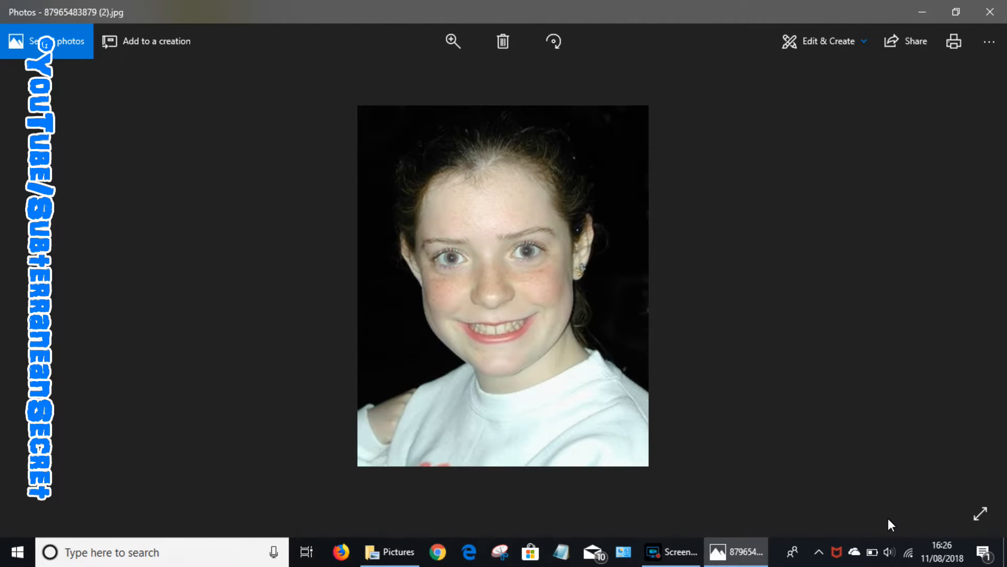
{"action": "mouse_move", "coordinate": [990, 74]}
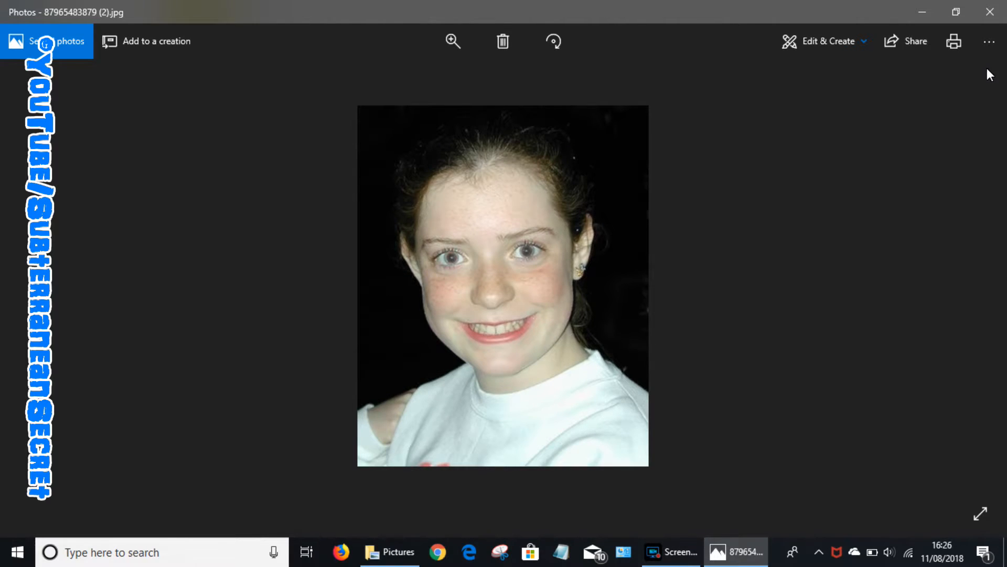
{"action": "left_click", "coordinate": [389, 552]}
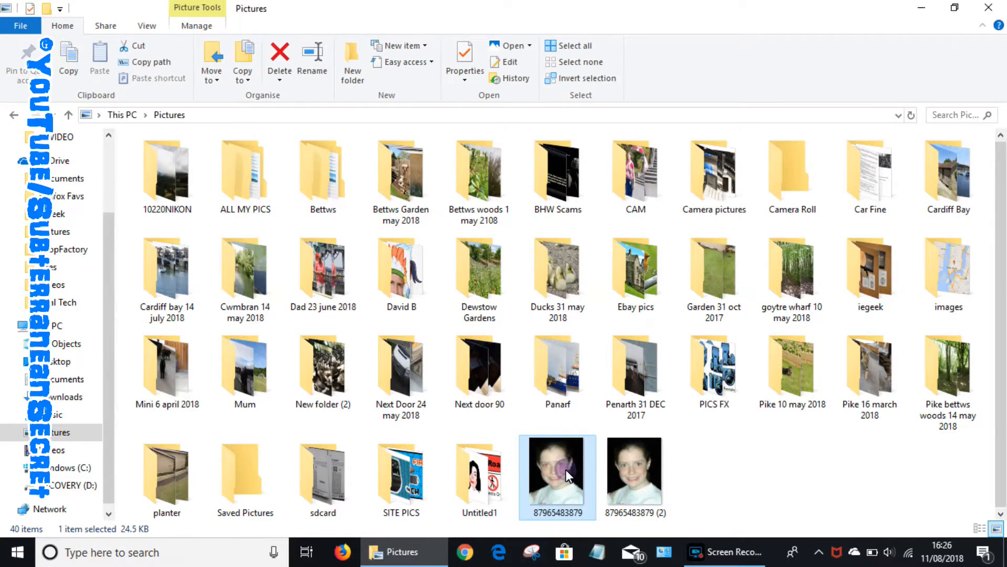
{"action": "double_click", "coordinate": [557, 473]}
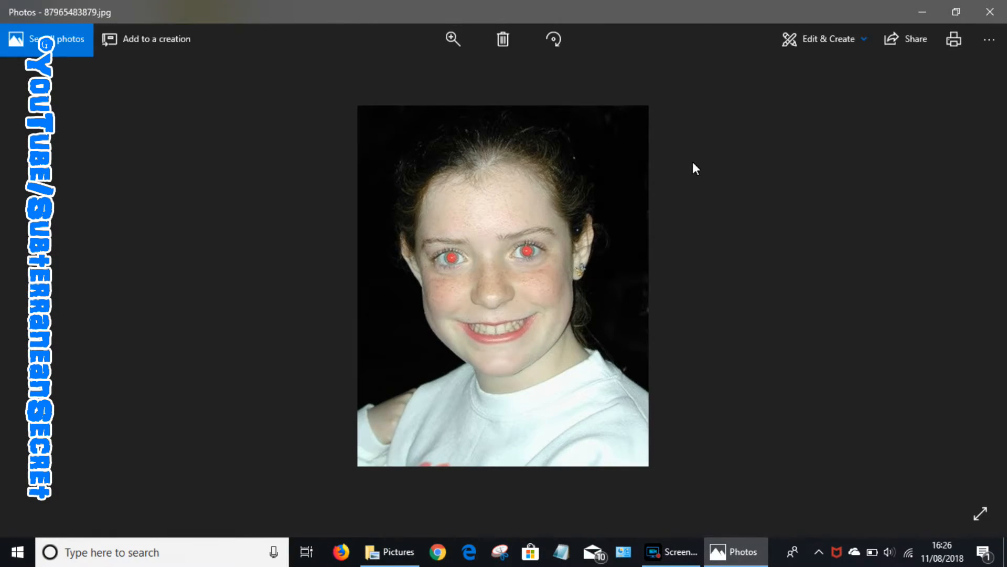
{"action": "left_click", "coordinate": [390, 552]}
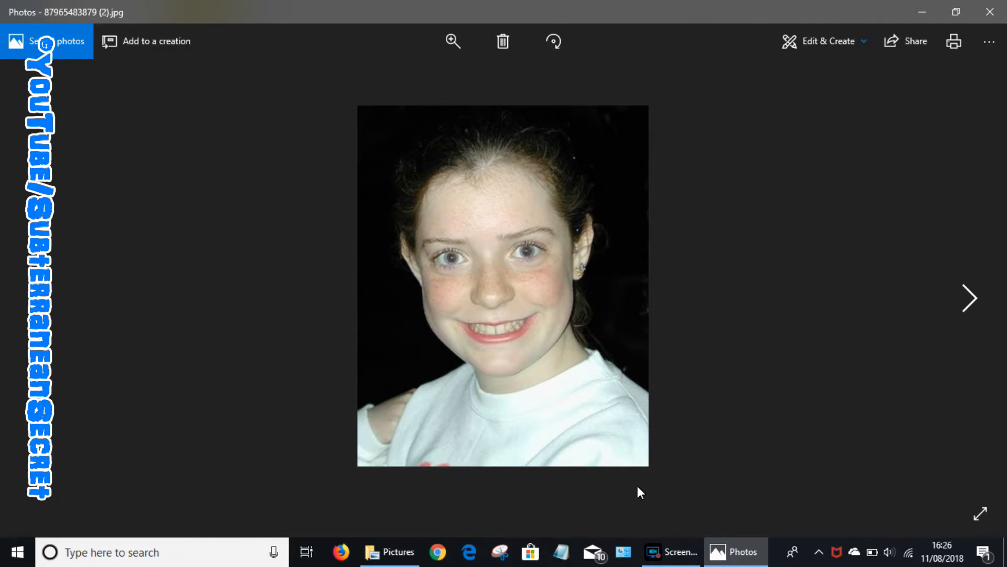
{"action": "mouse_move", "coordinate": [796, 154]}
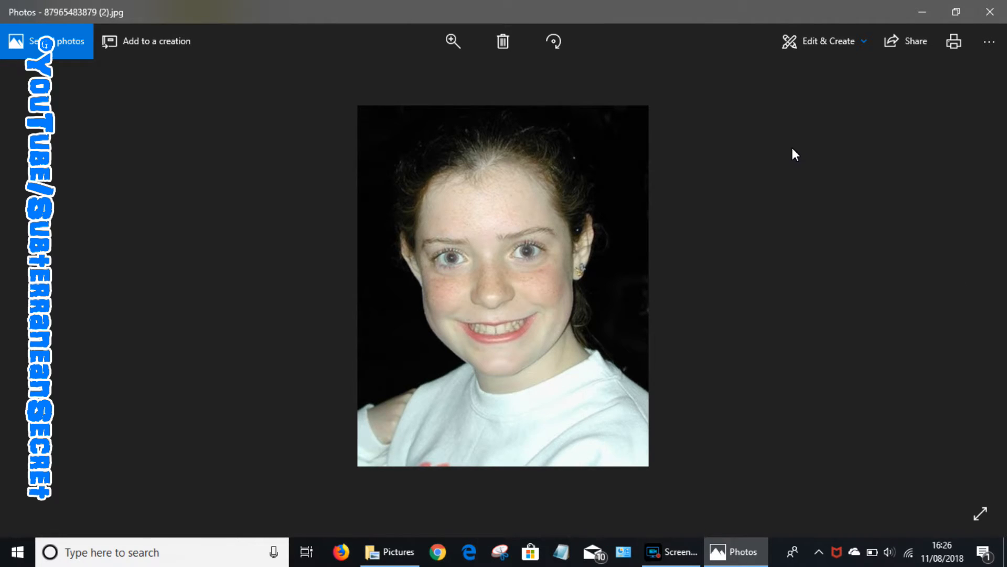
{"action": "mouse_move", "coordinate": [825, 78]}
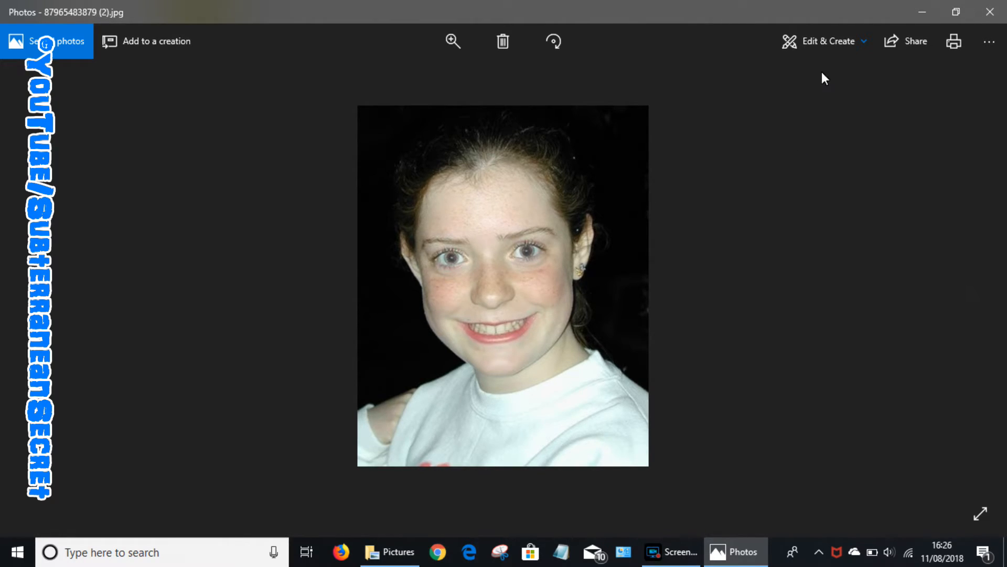
Step: Edit the corrected copy with Red eye active and tap the girl's eye to verify
{"action": "left_click", "coordinate": [829, 41]}
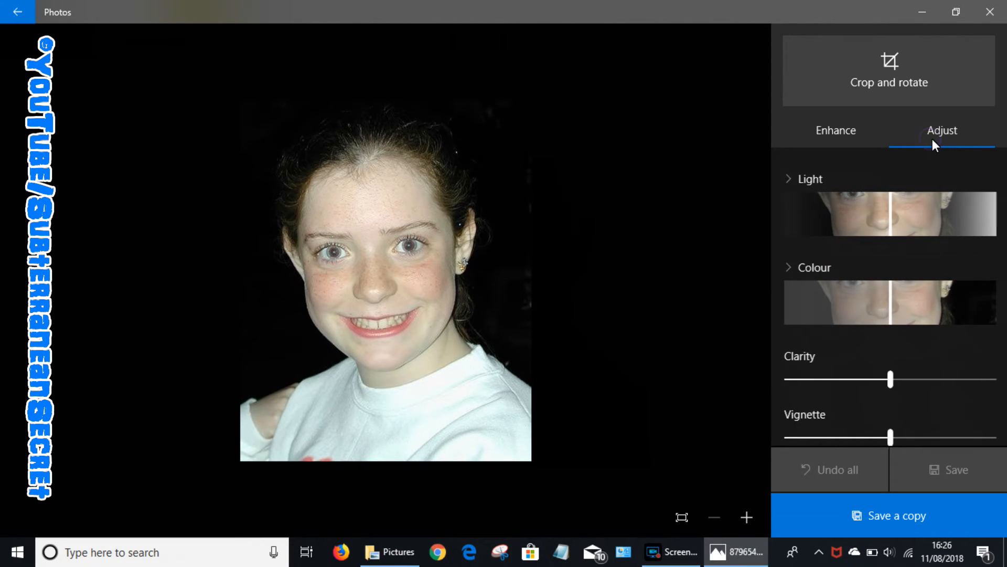
{"action": "left_click", "coordinate": [833, 414]}
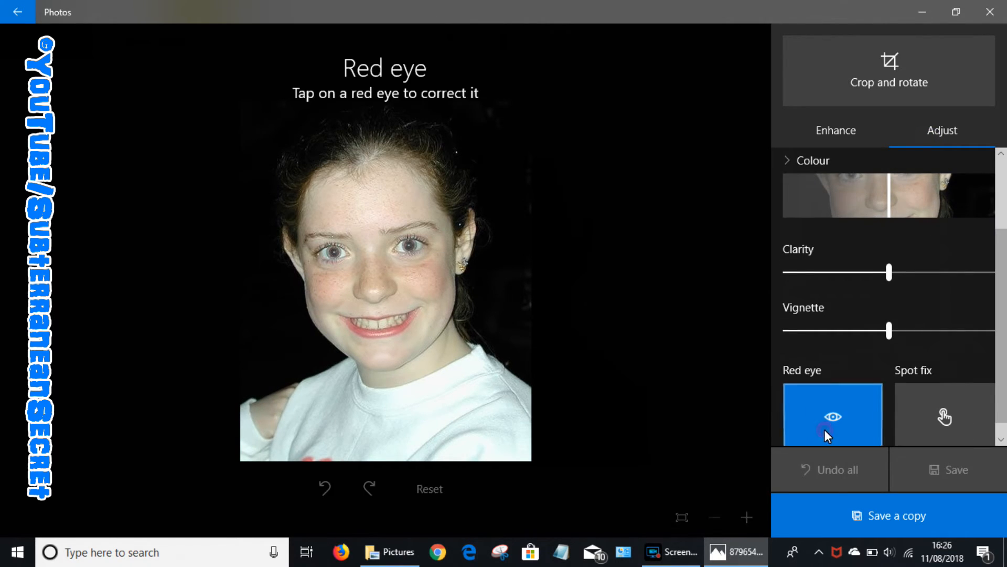
{"action": "left_click", "coordinate": [398, 251]}
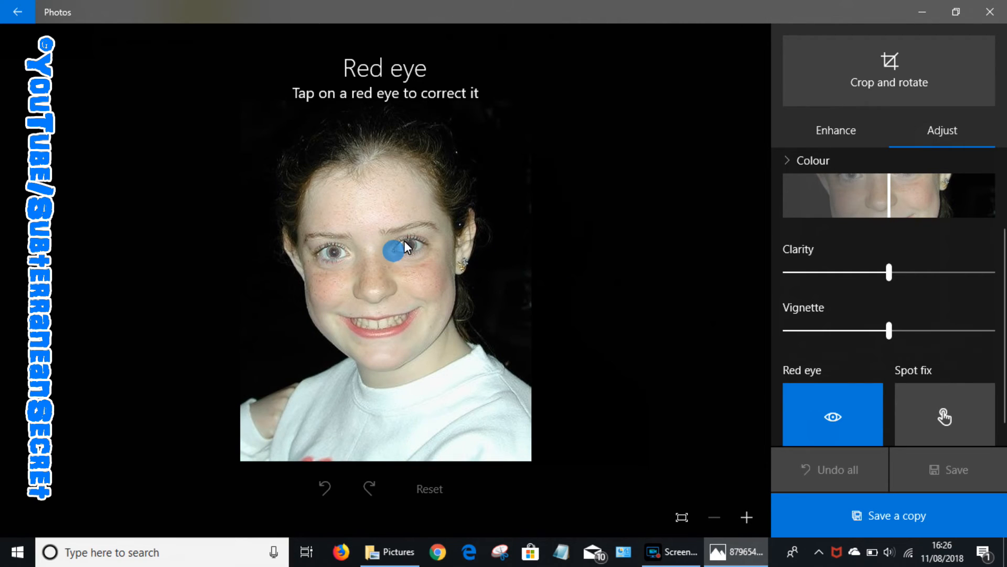